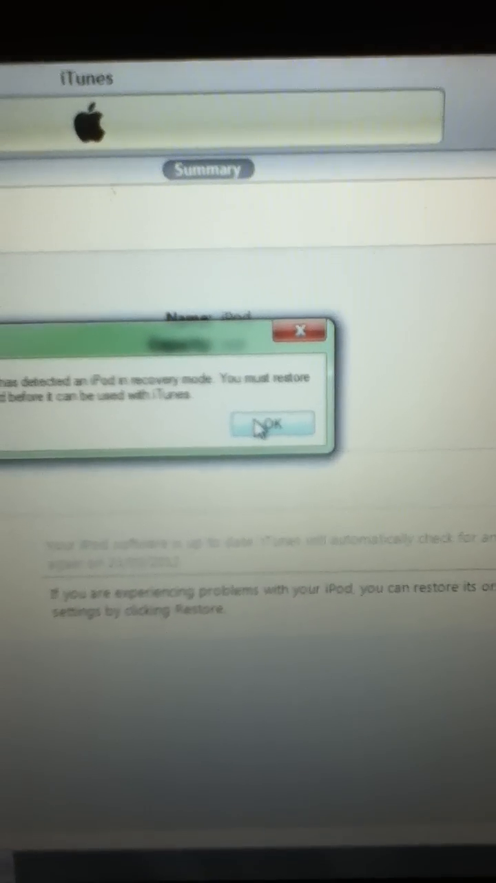
# Acknowledge the iPod recovery mode alert to reach the iPod Summary page.
pyautogui.click(271, 424)
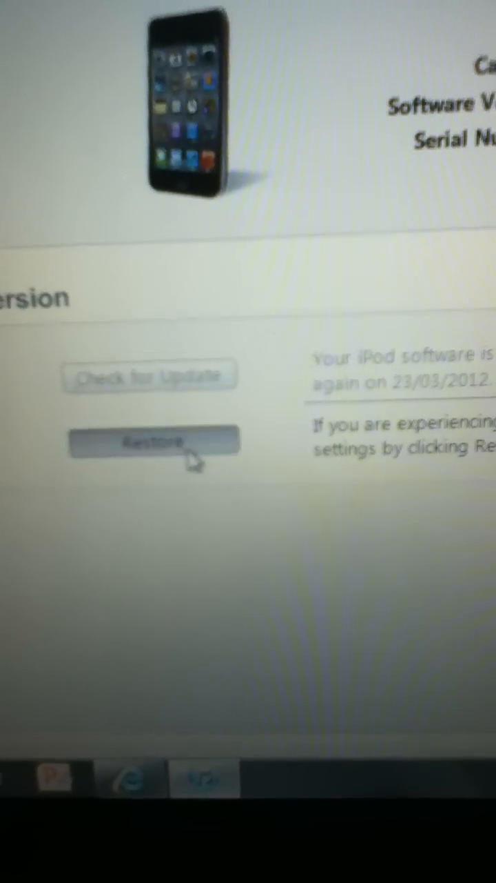
# Restore the iPod, confirming Restore and Update so iTunes starts extracting software.
pyautogui.click(152, 442)
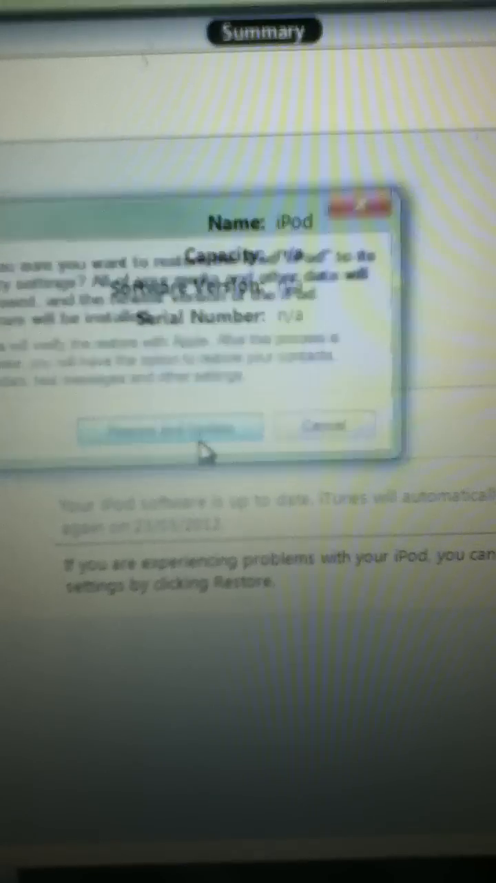
pyautogui.click(170, 427)
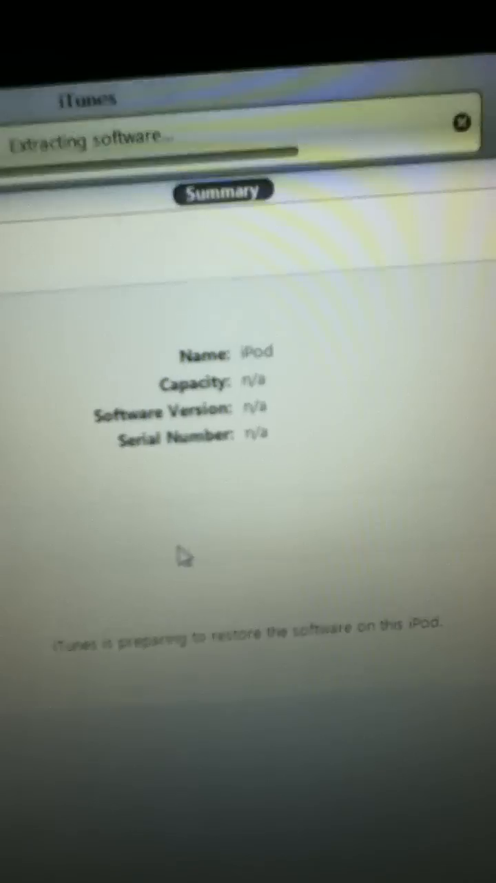